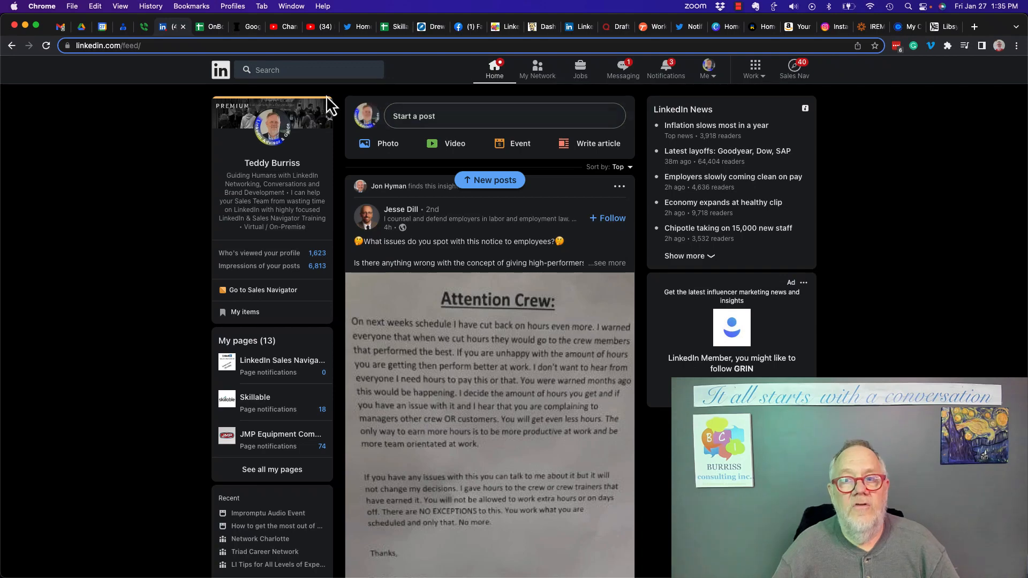
{"action": "mouse_move", "coordinate": [412, 130]}
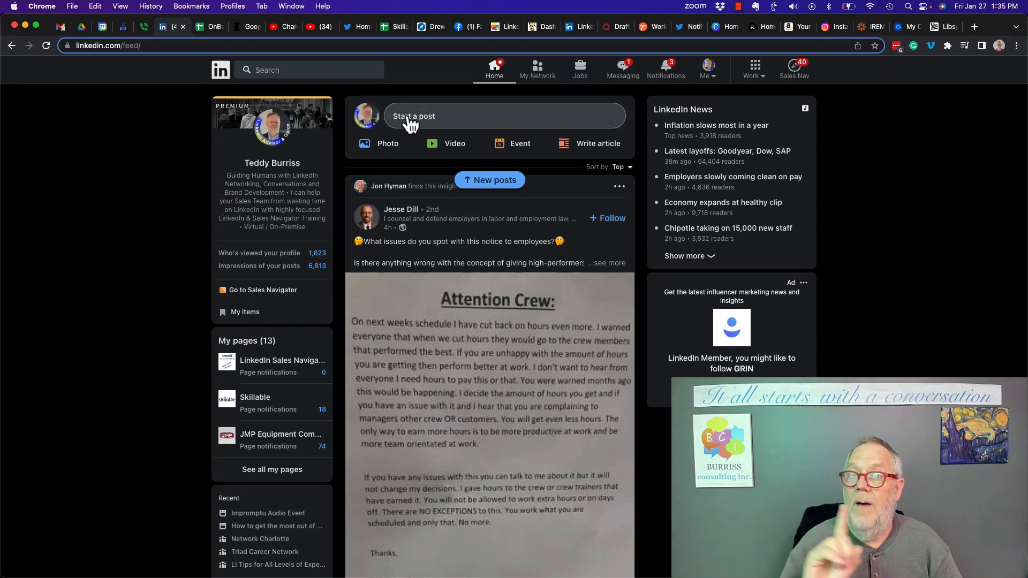
Step: Draft a hiring post for a part-time remote Farmer job at Burriss Consulting, Inc
{"action": "left_click", "coordinate": [413, 116]}
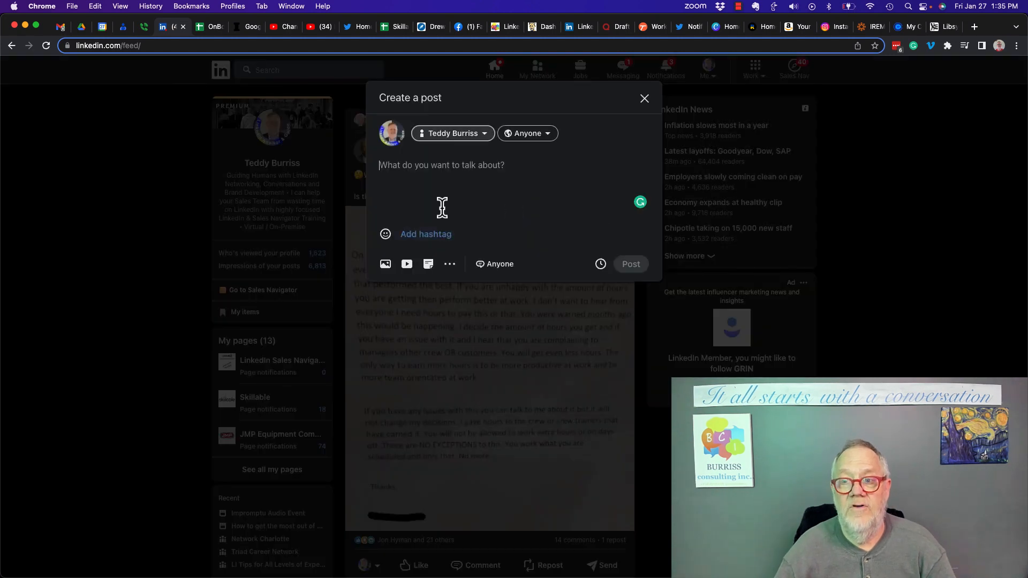
{"action": "left_click", "coordinate": [450, 263]}
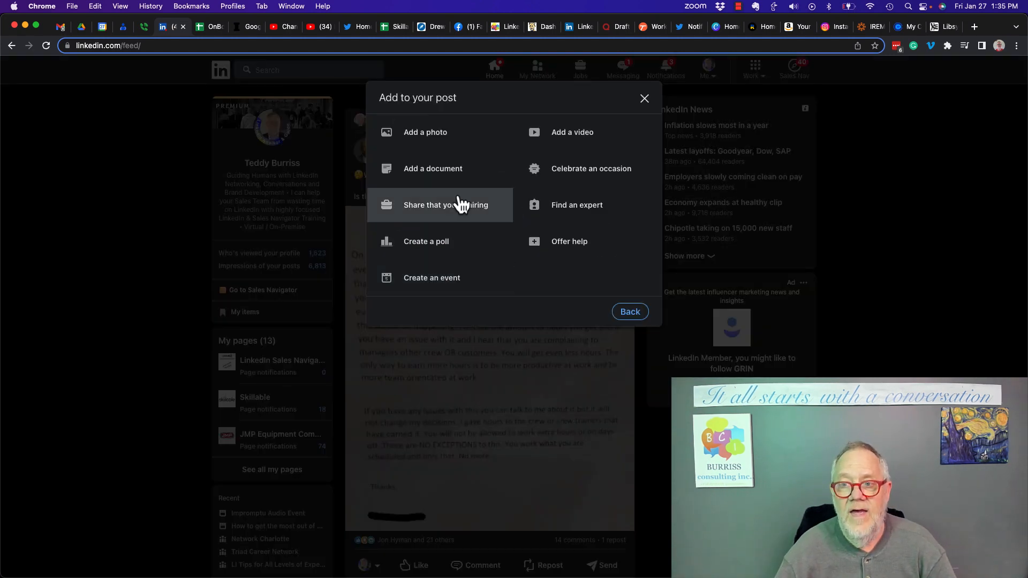
{"action": "left_click", "coordinate": [445, 204]}
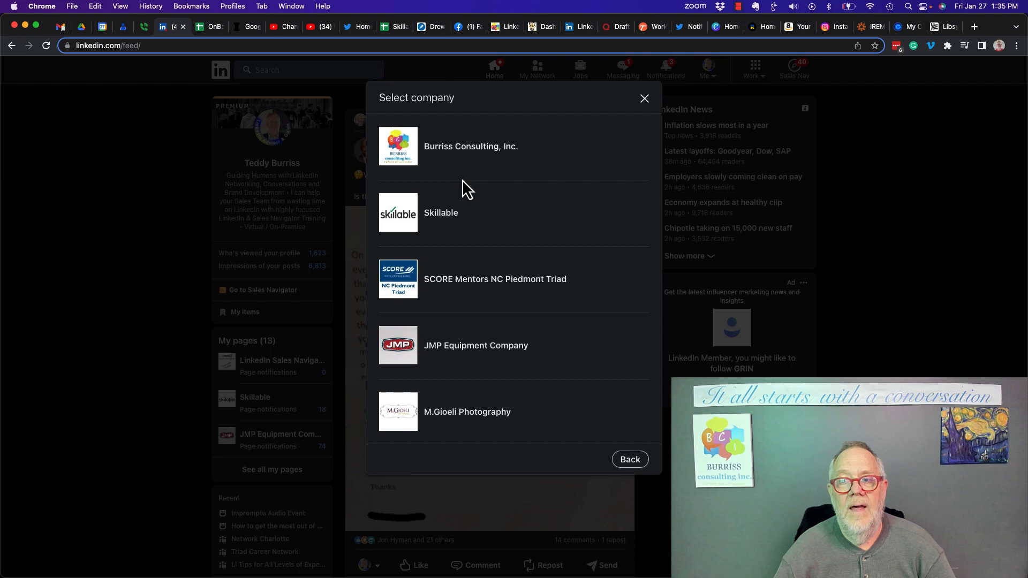
{"action": "left_click", "coordinate": [470, 146]}
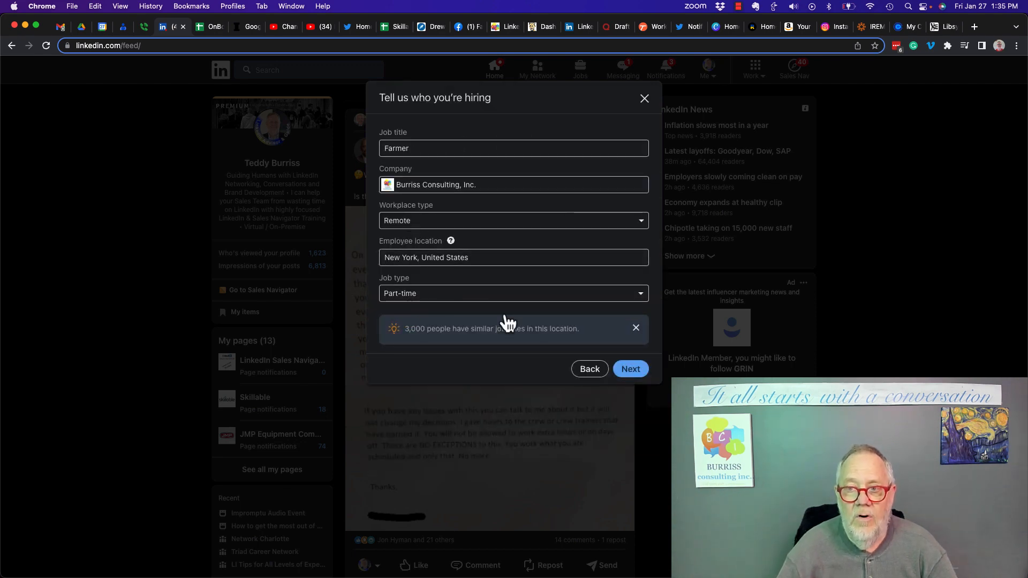
{"action": "left_click", "coordinate": [629, 368]}
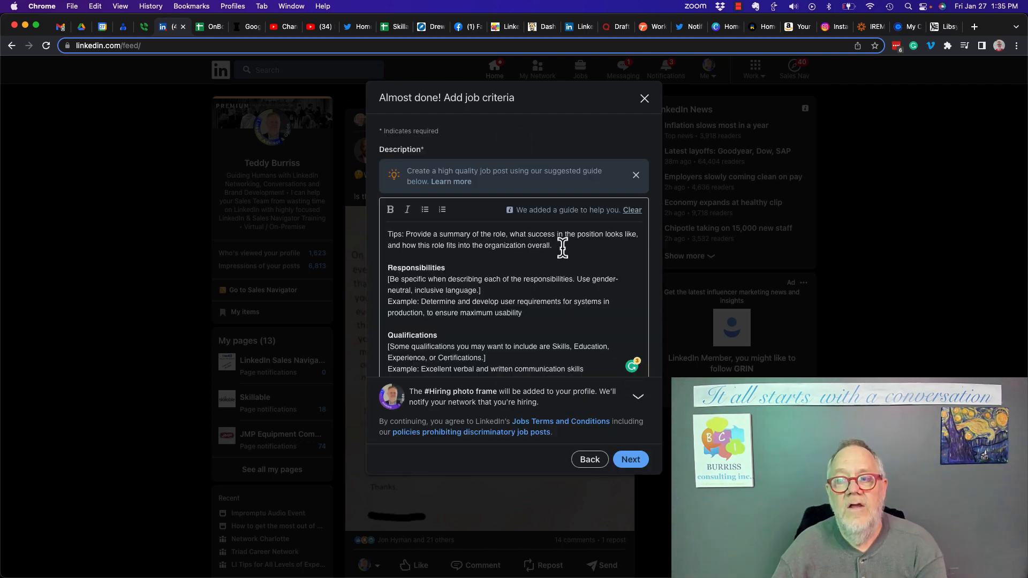
Step: Open the description with a bold 'Marketing' line and 'Why working for your company is a good decision.'
{"action": "type", "text": "M"}
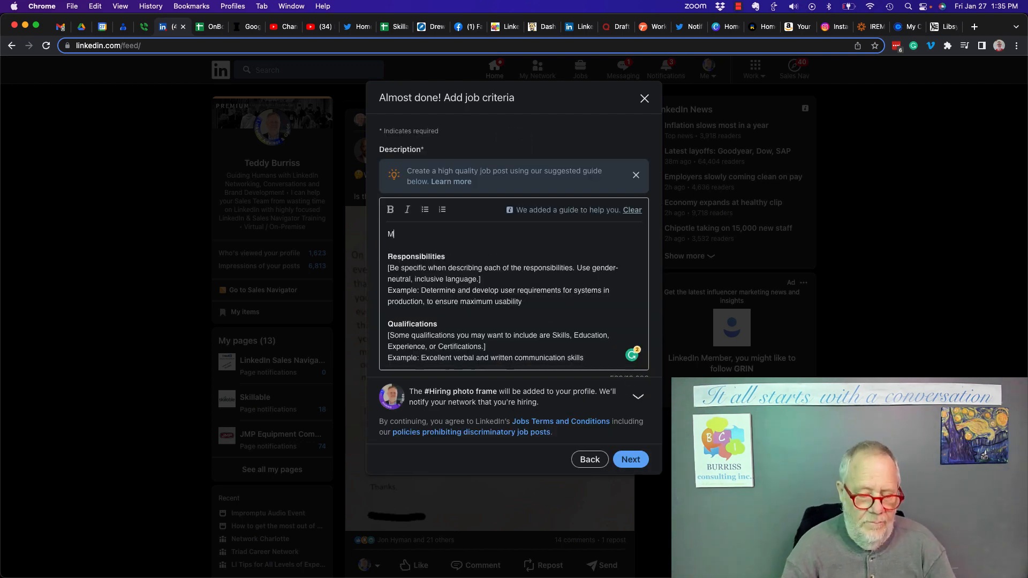
{"action": "type", "text": "arketing -"}
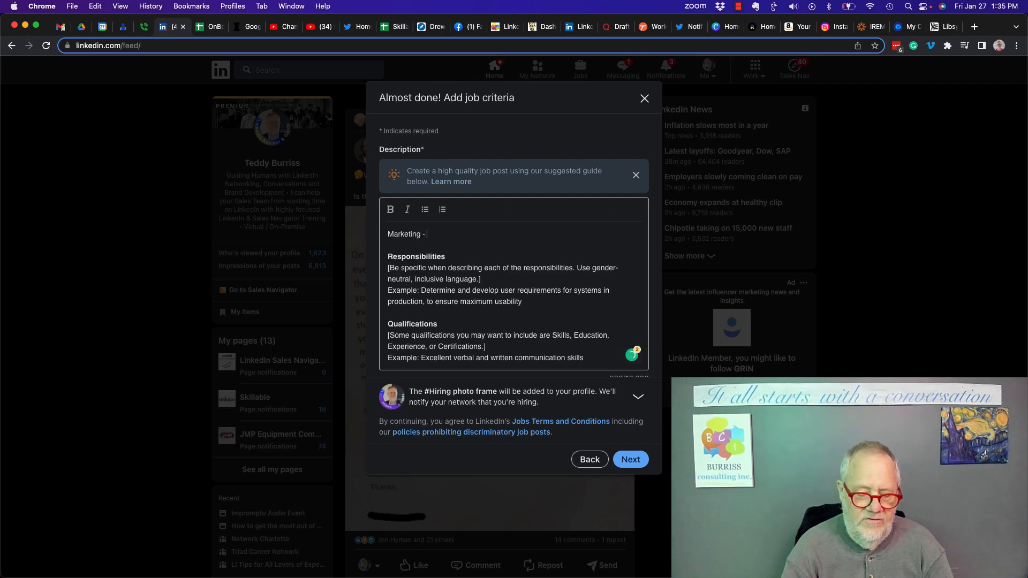
{"action": "type", "text": "Tell the ideal candidate why this is a great job."}
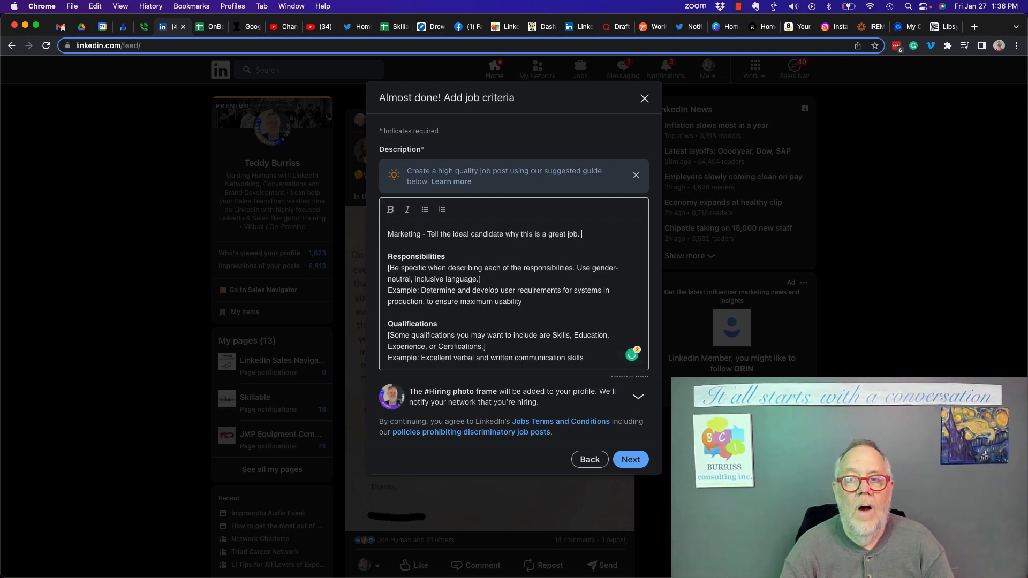
{"action": "type", "text": "WHy working r"}
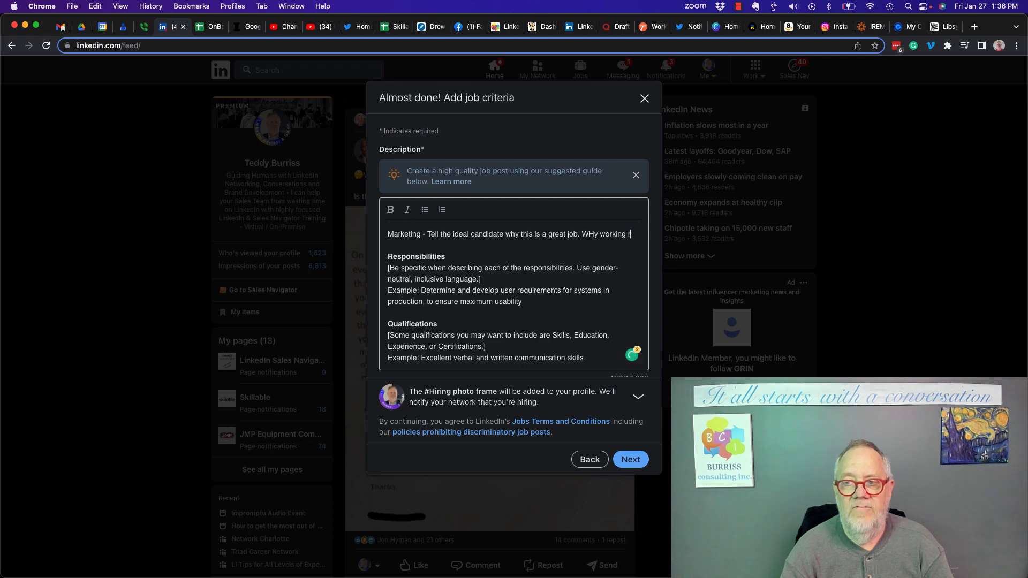
{"action": "type", "text": "for your comapn"}
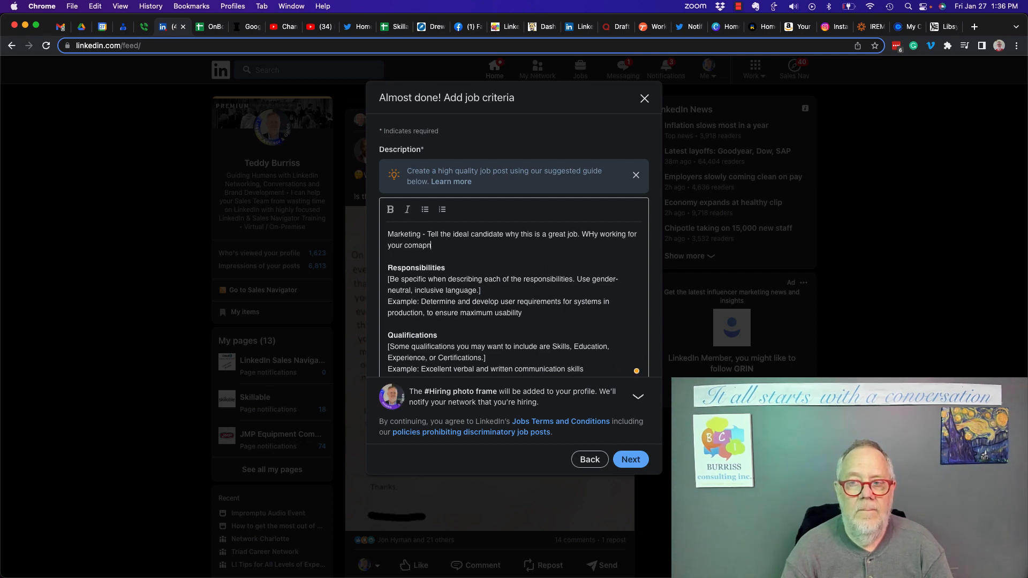
{"action": "type", "text": "company is"}
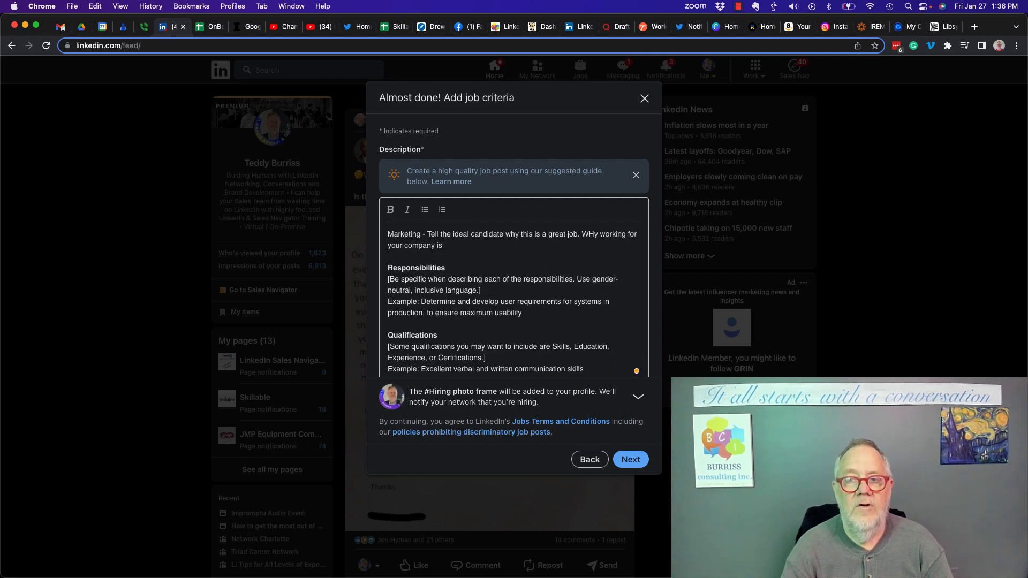
{"action": "type", "text": "good decision."}
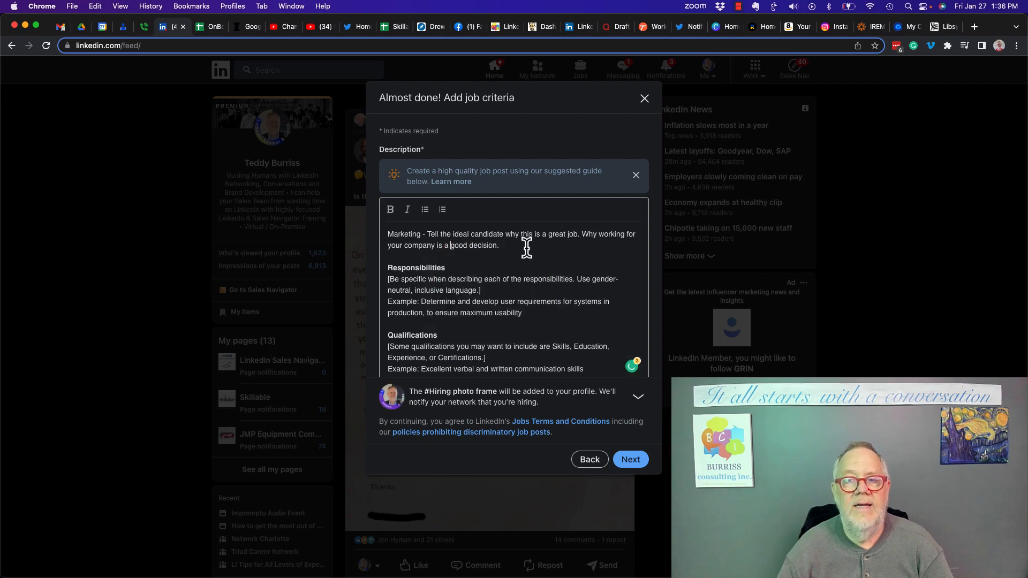
{"action": "double_click", "coordinate": [403, 234]}
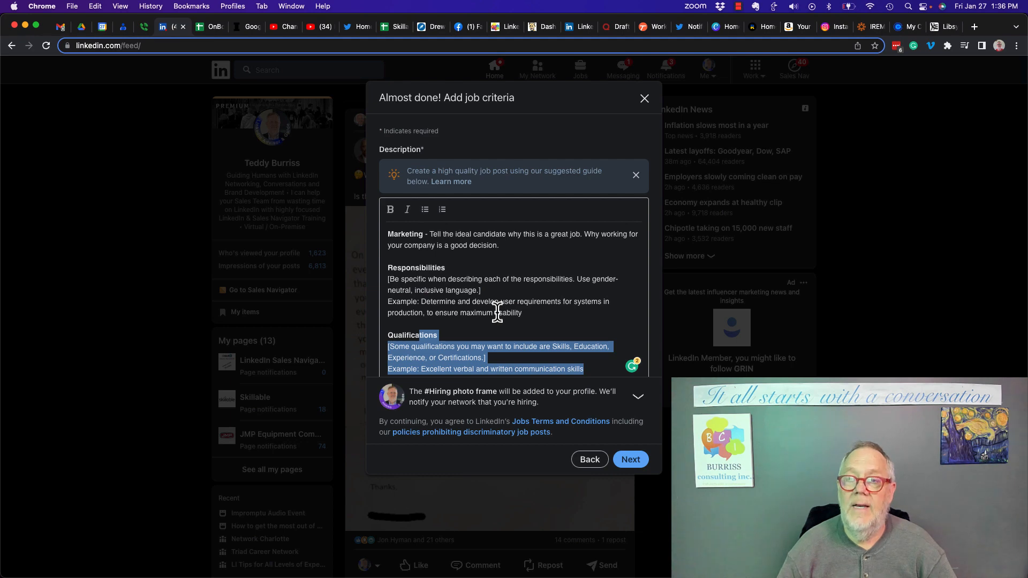
{"action": "mouse_move", "coordinate": [485, 246]}
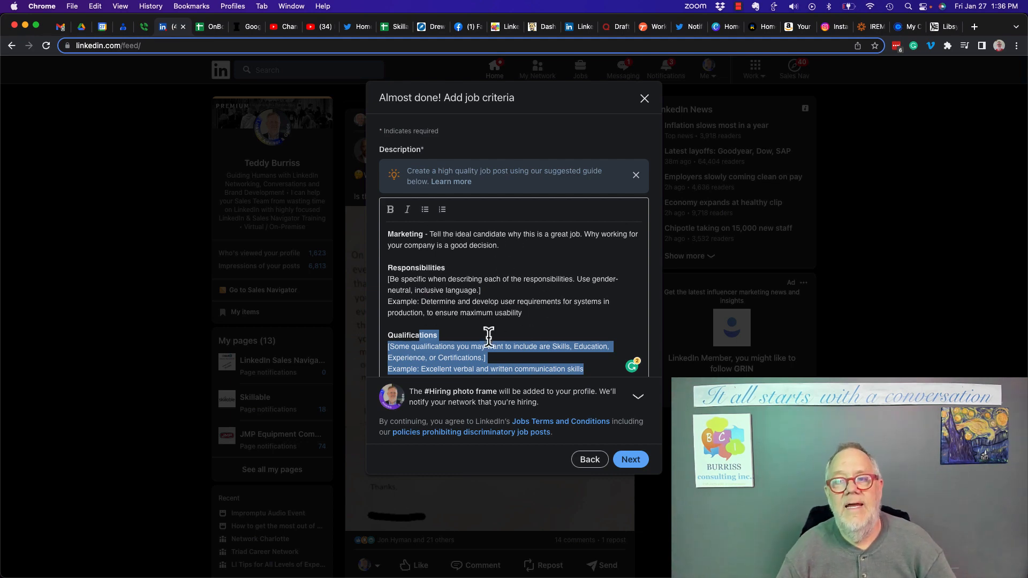
{"action": "scroll", "scroll_direction": "down", "scroll_amount": 3}
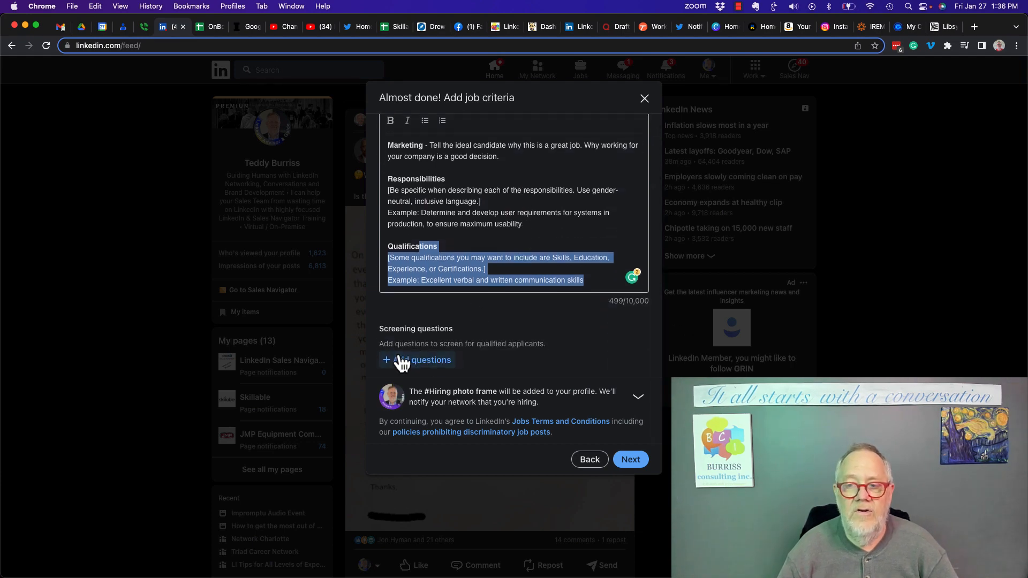
Step: Add a screening question asking for an Organic Farmer license or certification
{"action": "left_click", "coordinate": [416, 360]}
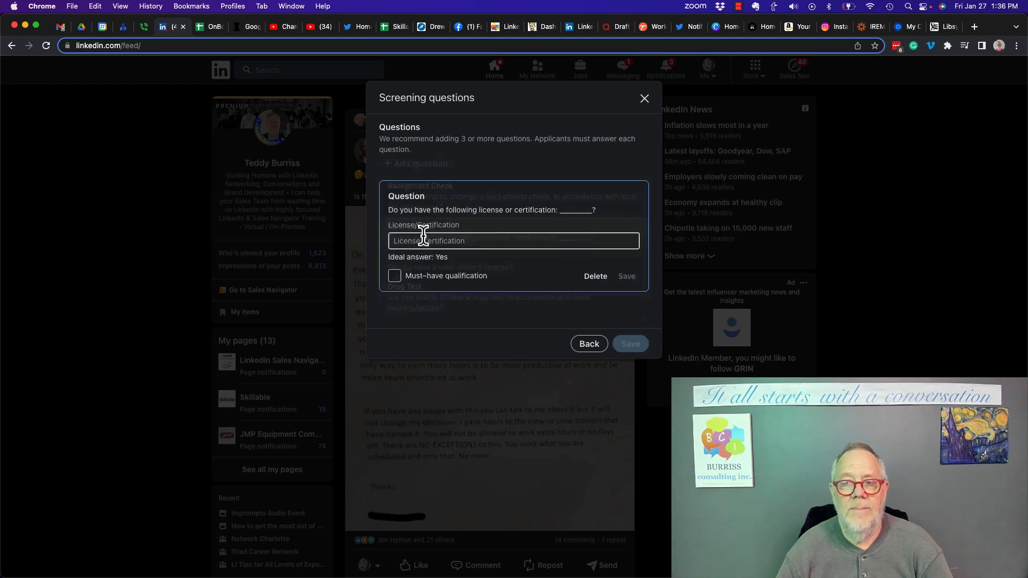
{"action": "type", "text": "Or"}
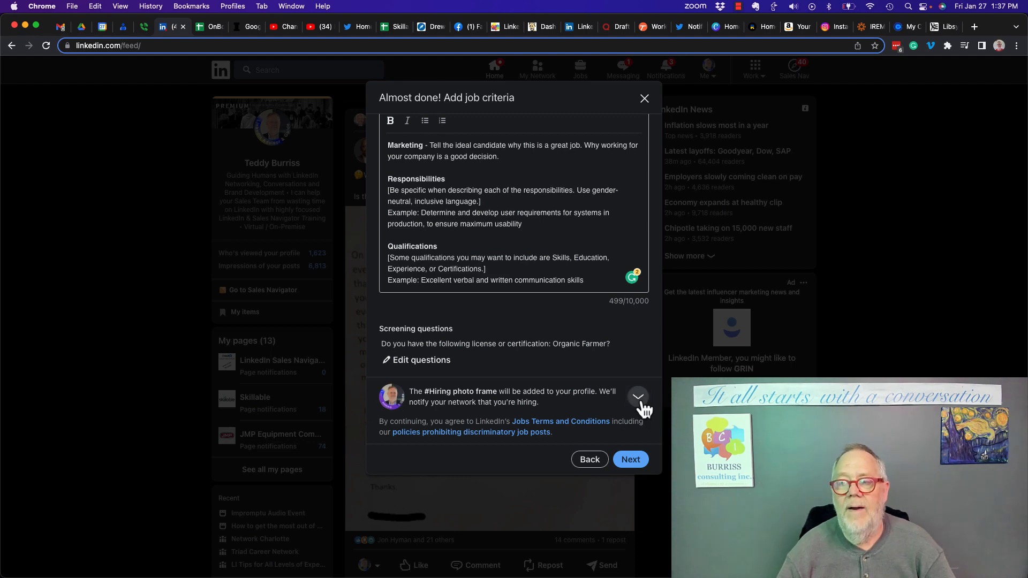
Step: Expand the #Hiring photo frame notice and attach the Farmer job to the post
{"action": "left_click", "coordinate": [637, 396]}
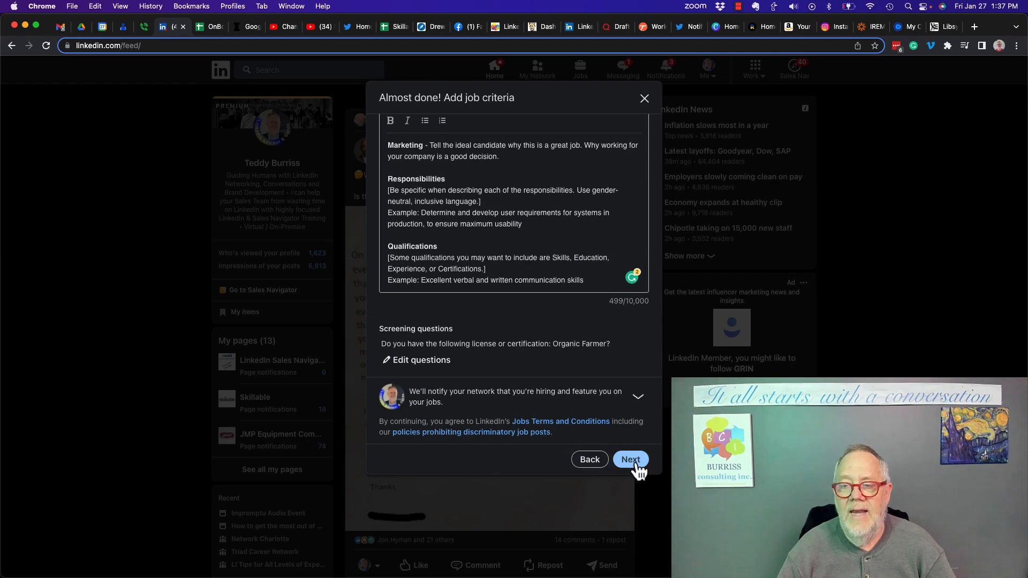
{"action": "left_click", "coordinate": [630, 460]}
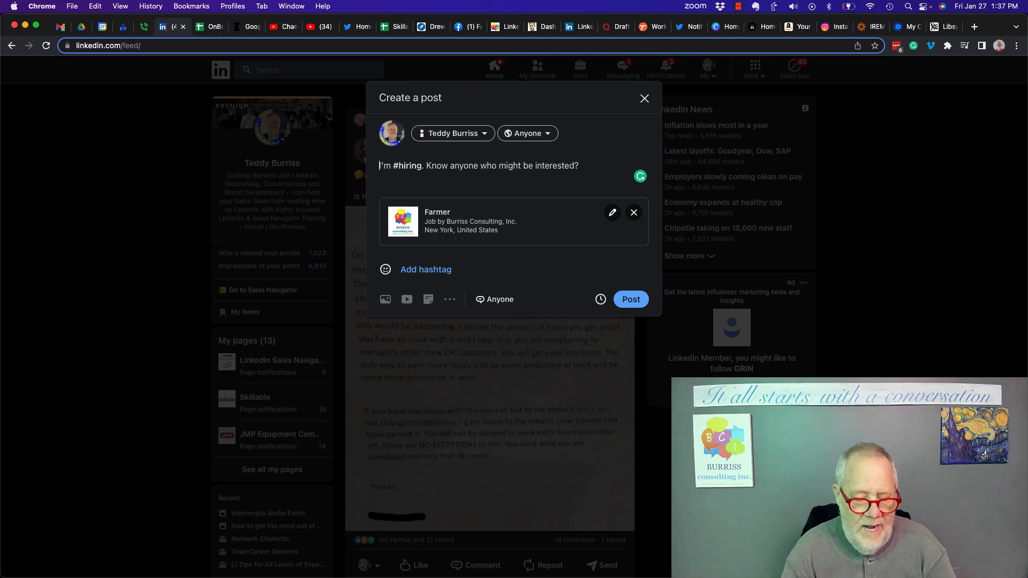
Step: Add the #Testing hashtag to the hiring post text and share it
{"action": "type", "text": "#Testing"}
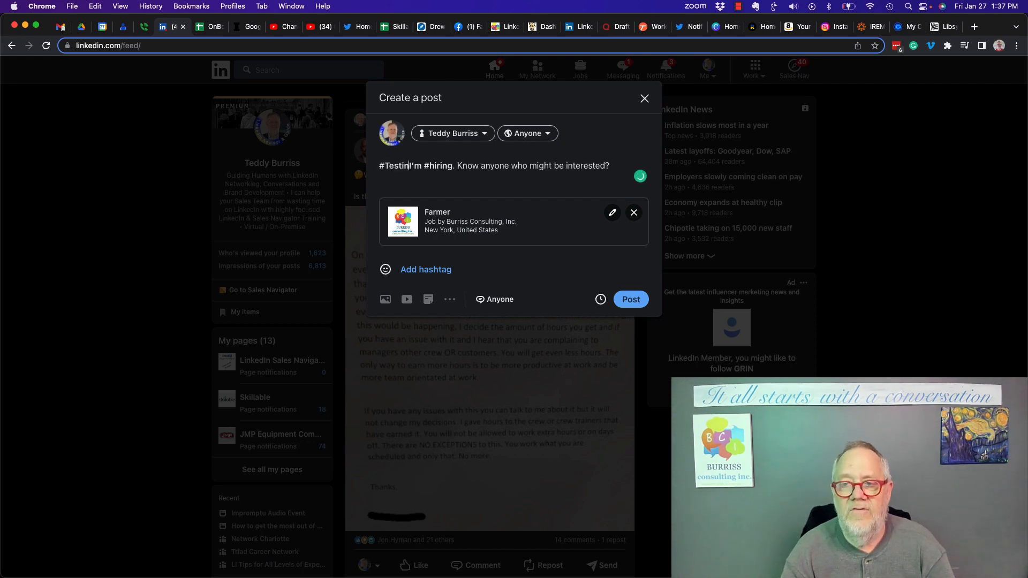
{"action": "type", "text": "g"}
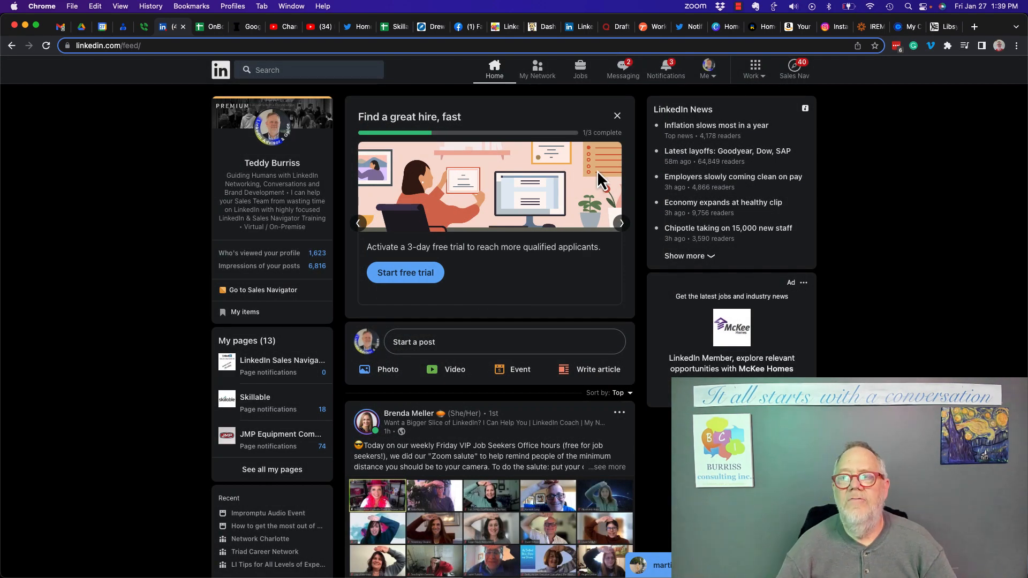
{"action": "mouse_move", "coordinate": [580, 69]}
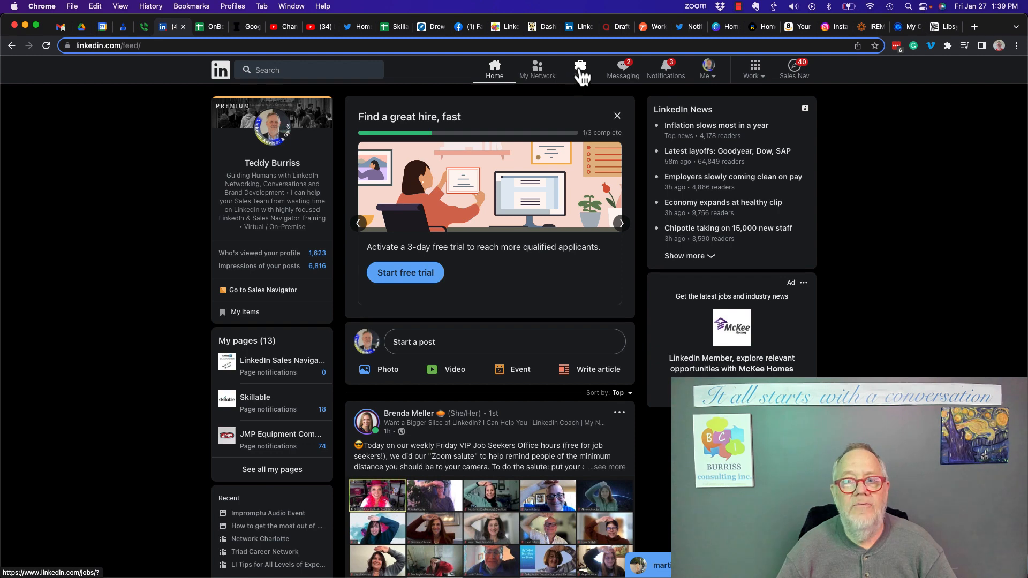
Step: From the Jobs page, manage the posted Farmer job and edit its basic info
{"action": "left_click", "coordinate": [580, 68]}
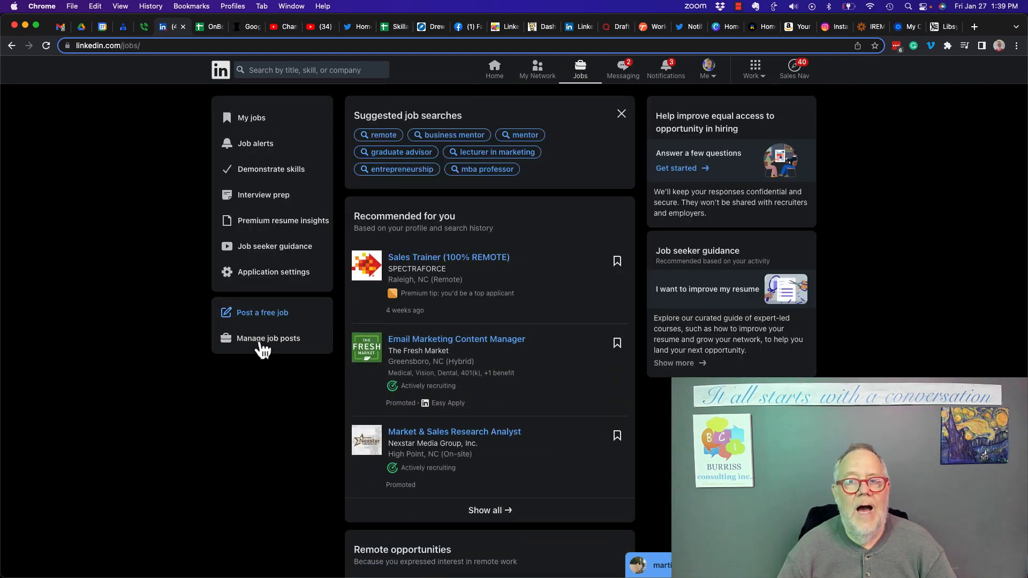
{"action": "left_click", "coordinate": [267, 339]}
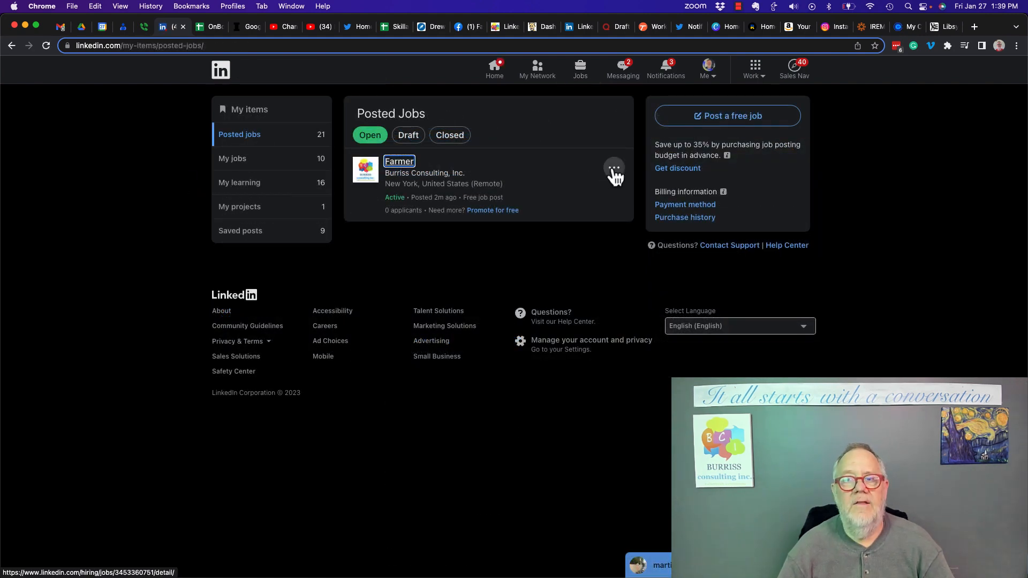
{"action": "left_click", "coordinate": [614, 167]}
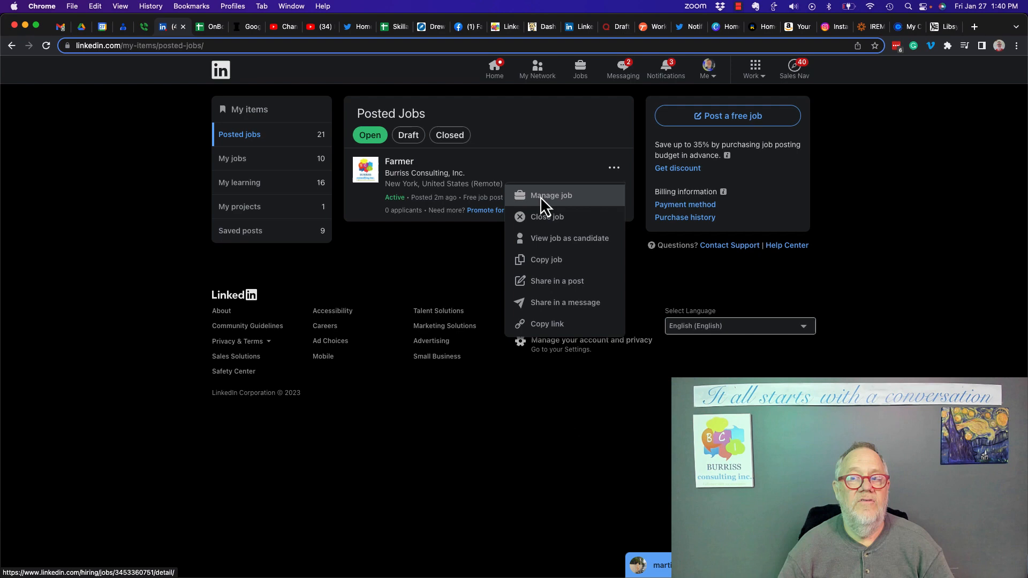
{"action": "left_click", "coordinate": [550, 194]}
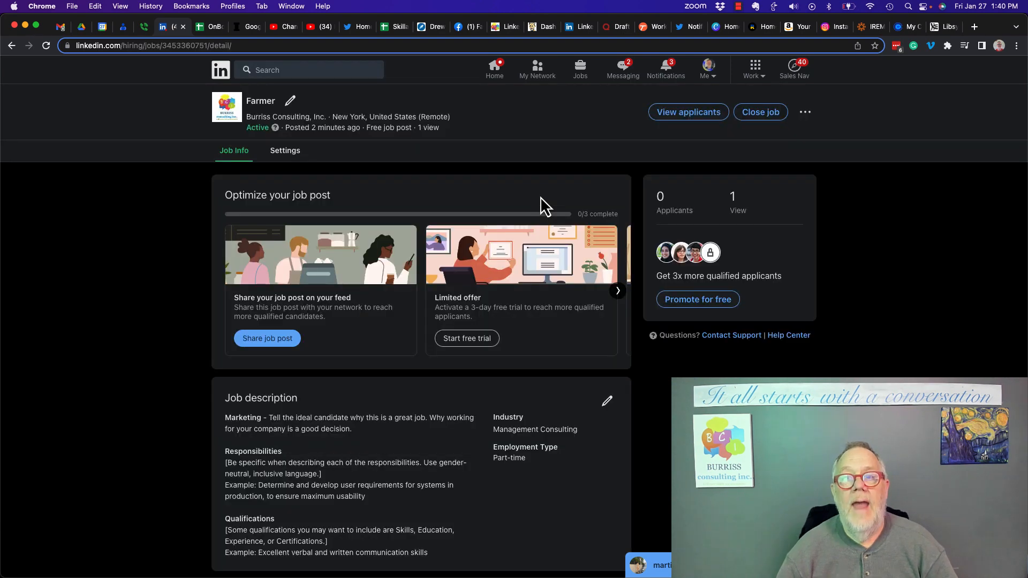
{"action": "mouse_move", "coordinate": [374, 141]}
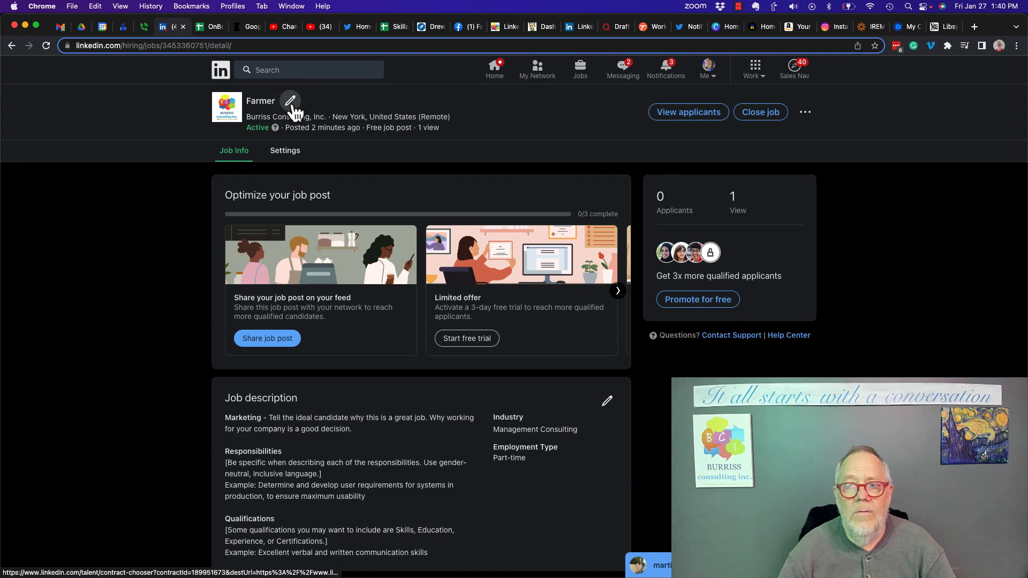
{"action": "left_click", "coordinate": [290, 102]}
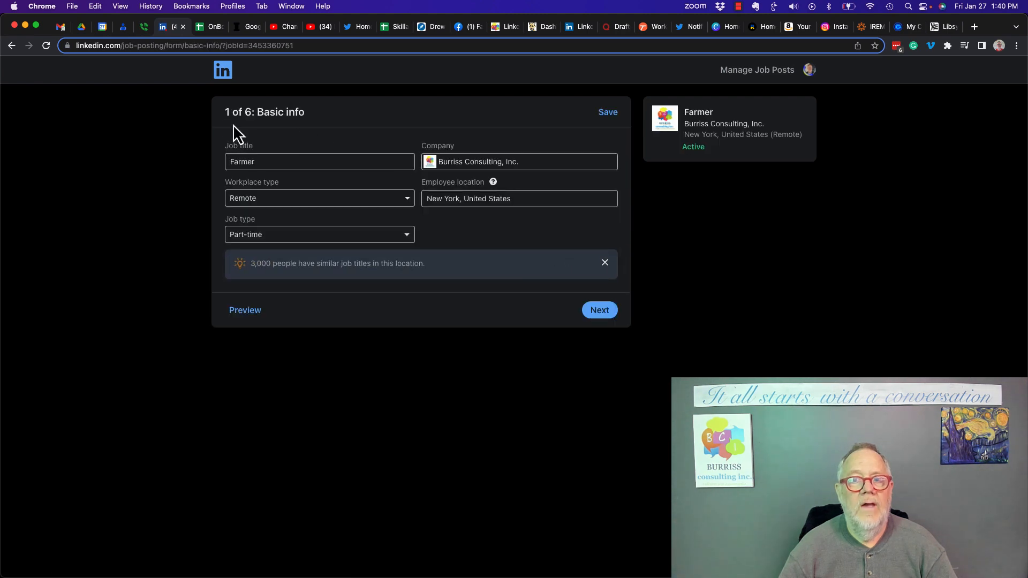
Step: Rename the job title from 'Farmer' to 'Potato Farmer' and advance the form
{"action": "left_click", "coordinate": [320, 162]}
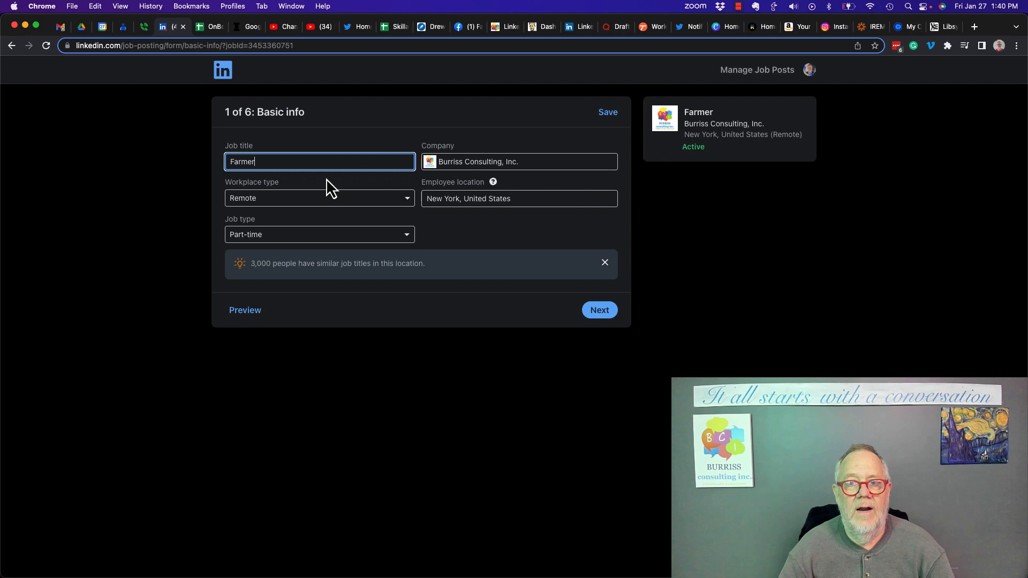
{"action": "type", "text": "Potato"}
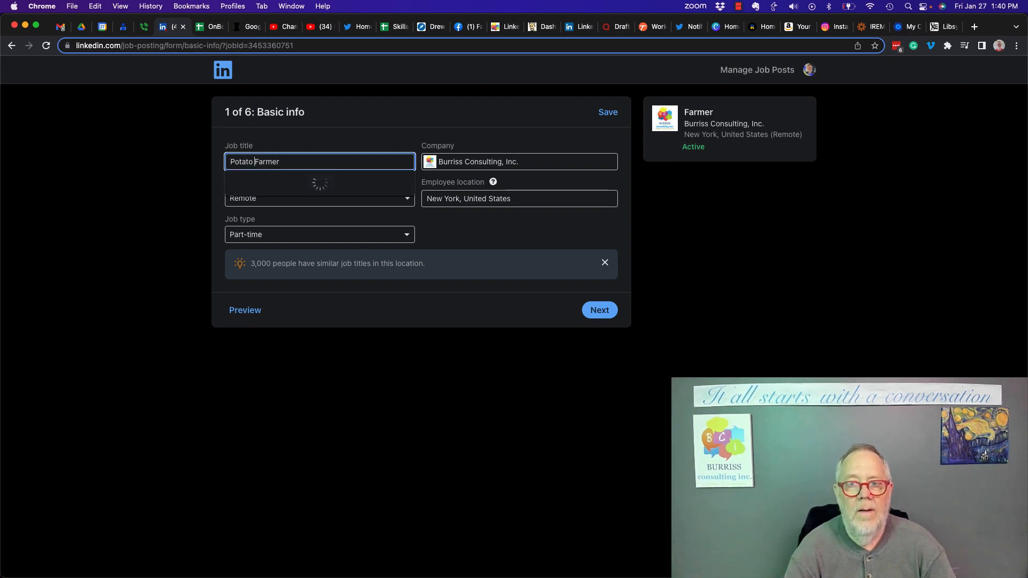
{"action": "left_click", "coordinate": [599, 310]}
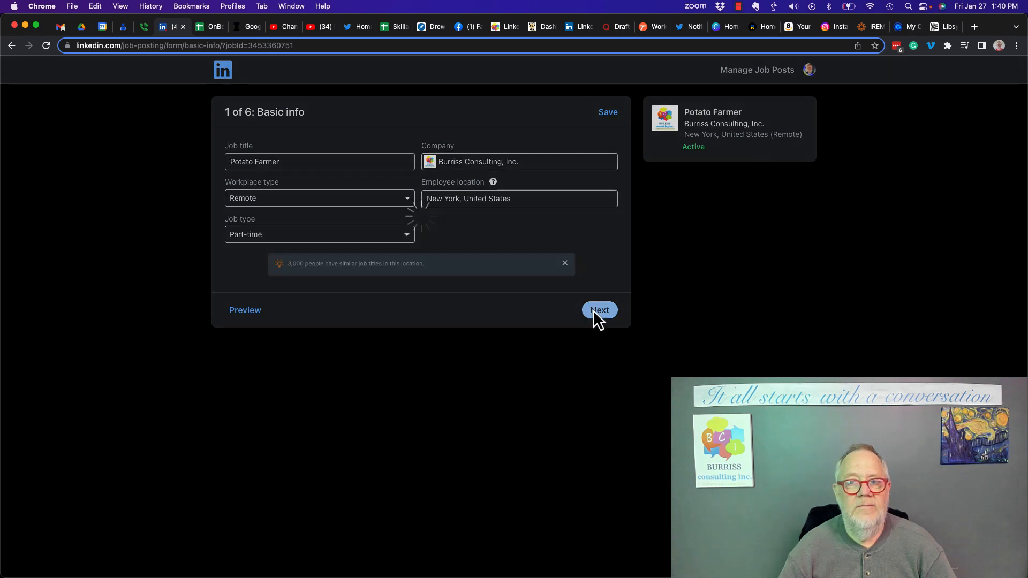
{"action": "left_click", "coordinate": [598, 309]}
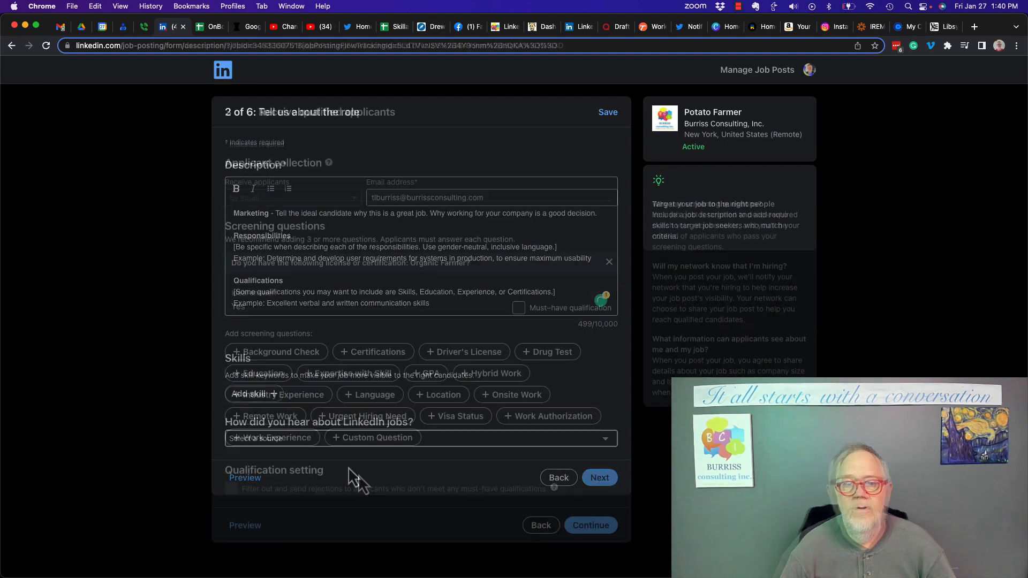
Step: Mark the Organic Farmer license question as a must-have qualification and continue
{"action": "left_click", "coordinate": [598, 477]}
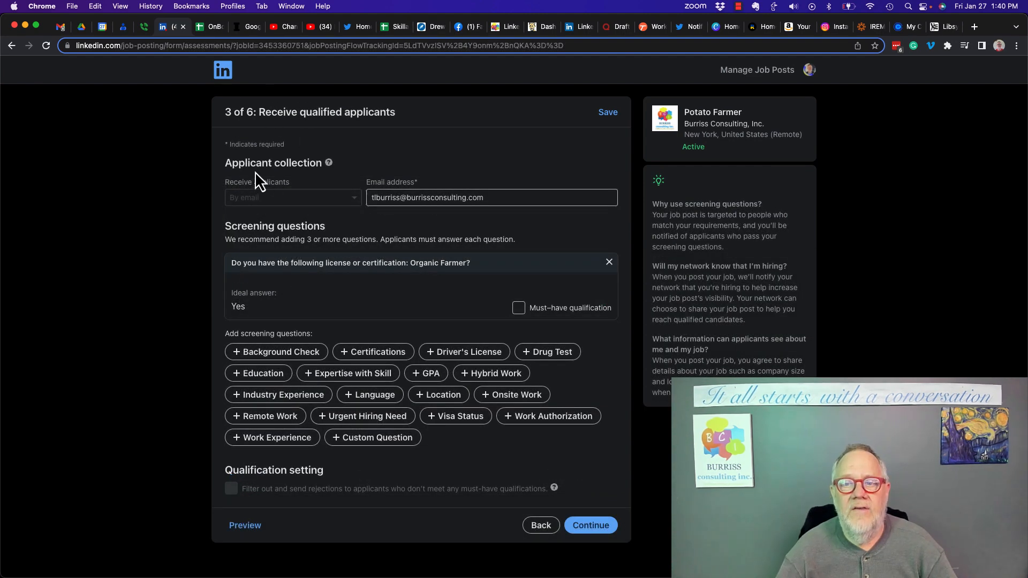
{"action": "left_click", "coordinate": [491, 198]}
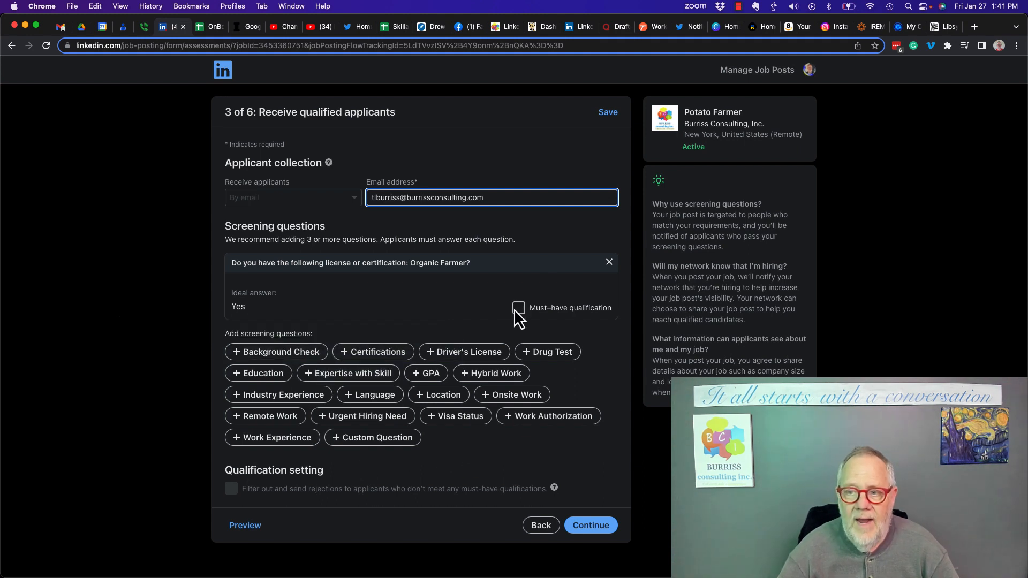
{"action": "left_click", "coordinate": [518, 308]}
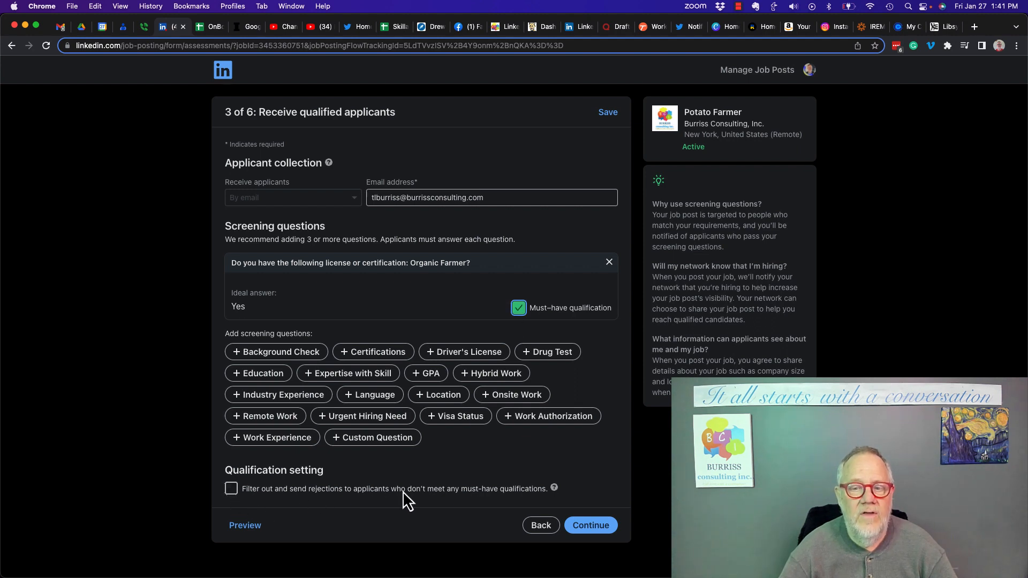
{"action": "mouse_move", "coordinate": [534, 501]}
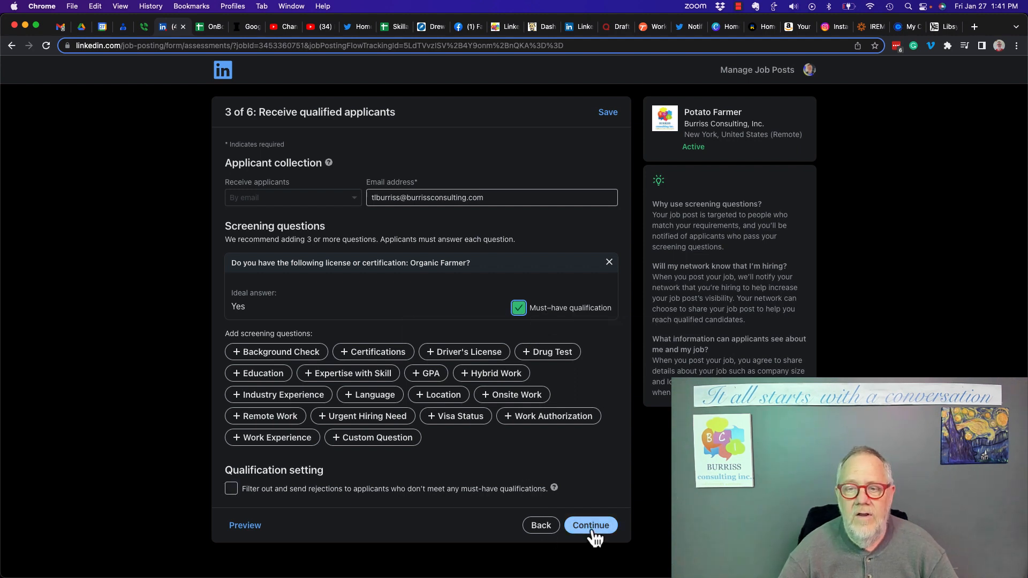
{"action": "left_click", "coordinate": [590, 526]}
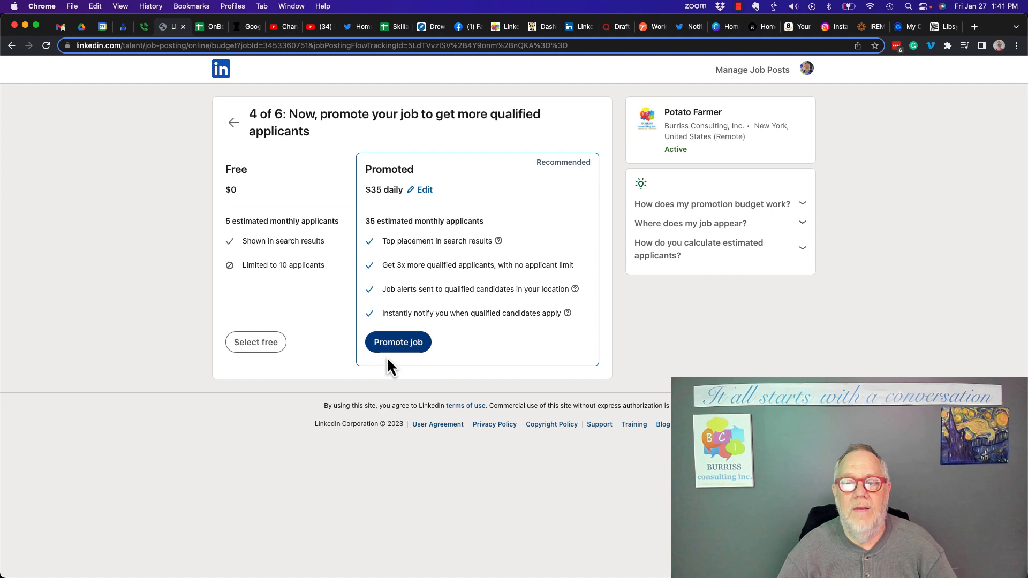
{"action": "mouse_move", "coordinate": [256, 342]}
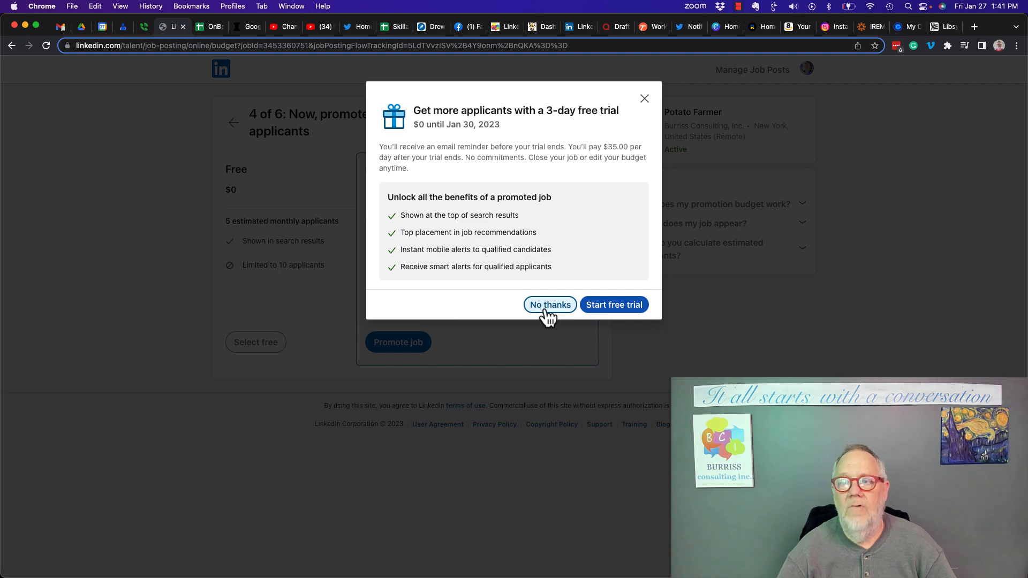
Step: Decline the 3-day free promotion trial with No thanks
{"action": "left_click", "coordinate": [549, 305]}
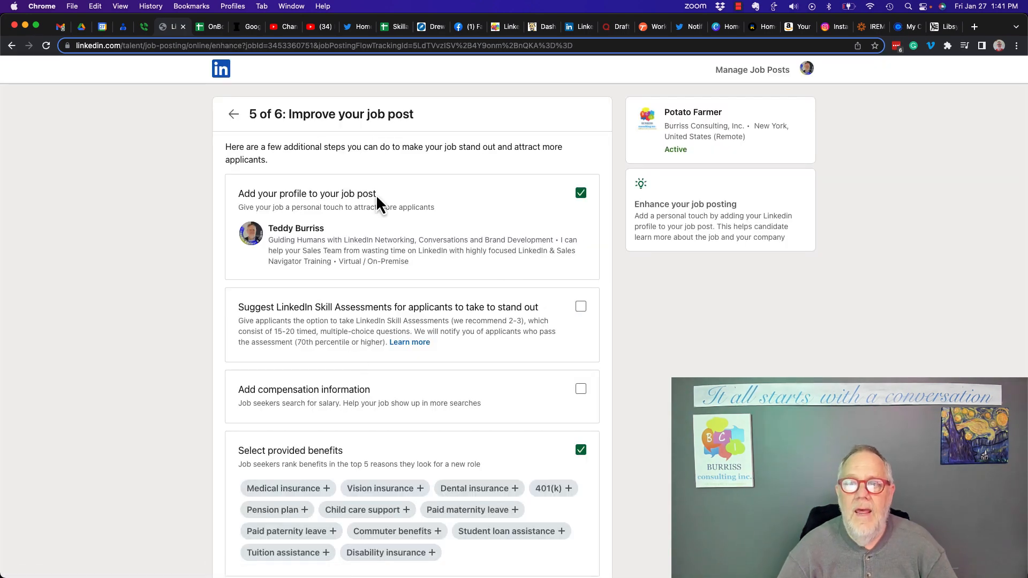
Step: Finish the Improve your job post step to republish Potato Farmer
{"action": "scroll", "scroll_direction": "down", "scroll_amount": 3}
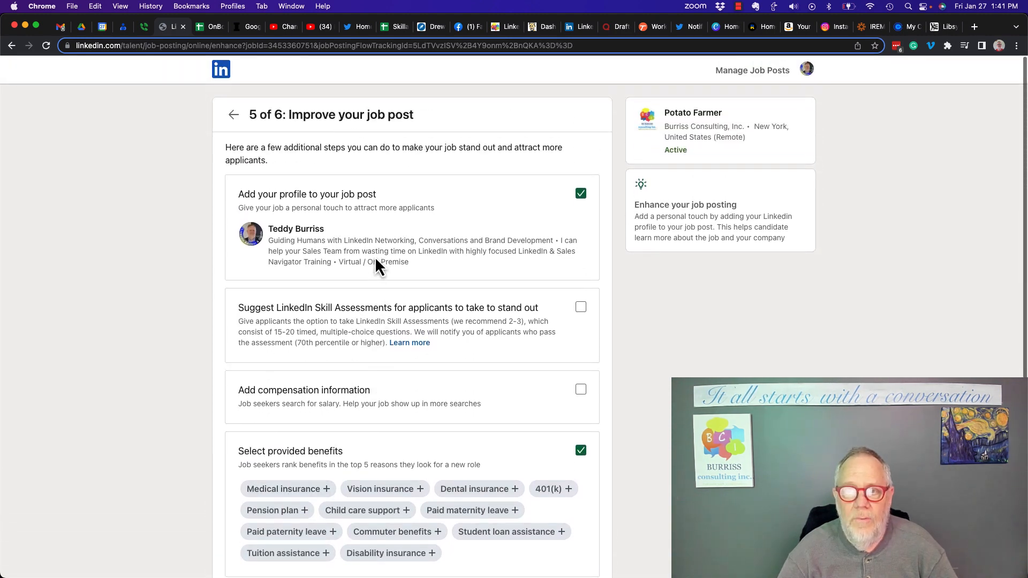
{"action": "scroll", "scroll_direction": "down", "scroll_amount": 3}
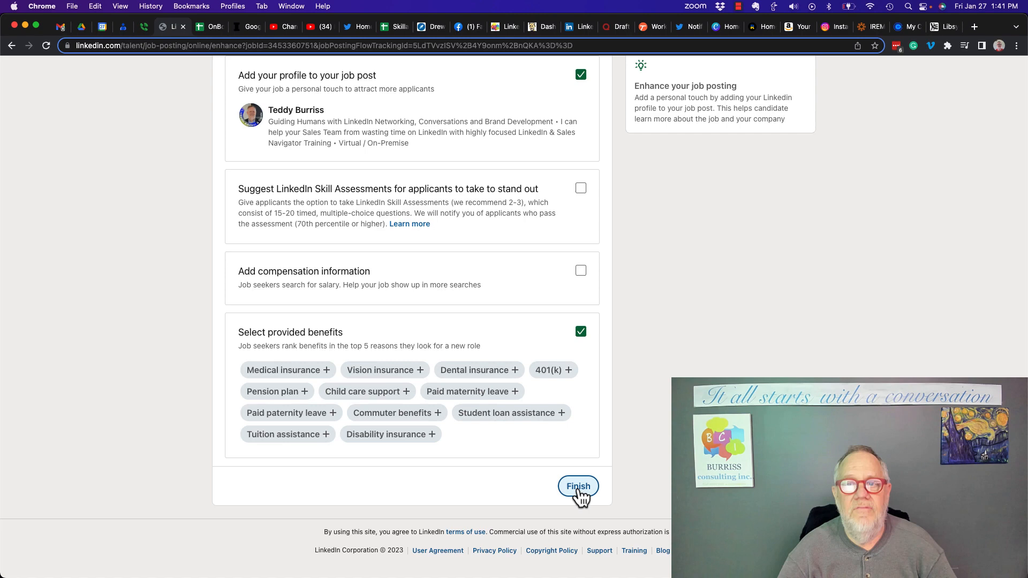
{"action": "left_click", "coordinate": [578, 486]}
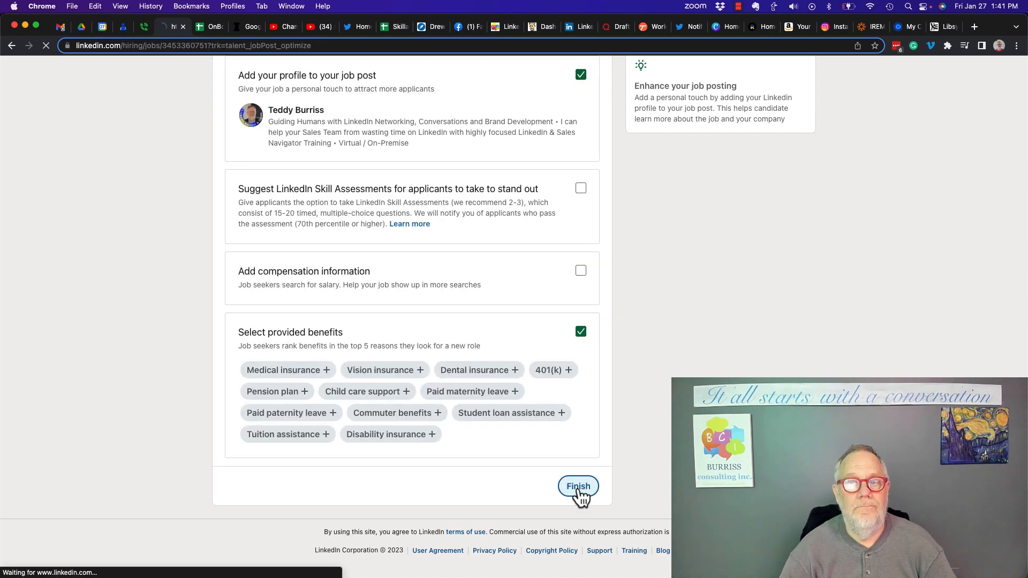
{"action": "left_click", "coordinate": [578, 486]}
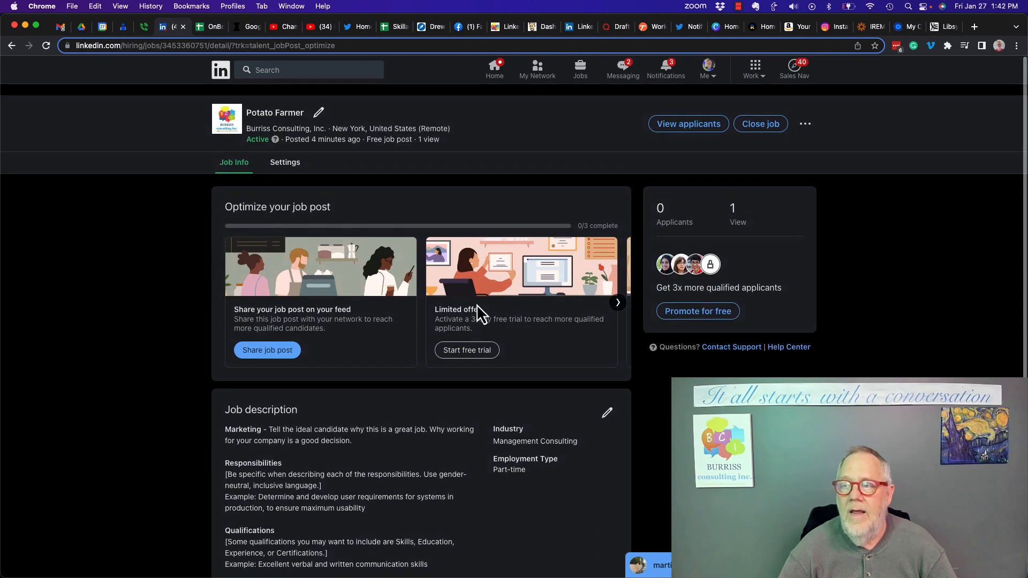
Step: Open the Potato Farmer job's more-options menu listing share, copy link and candidate view
{"action": "left_click", "coordinate": [804, 124]}
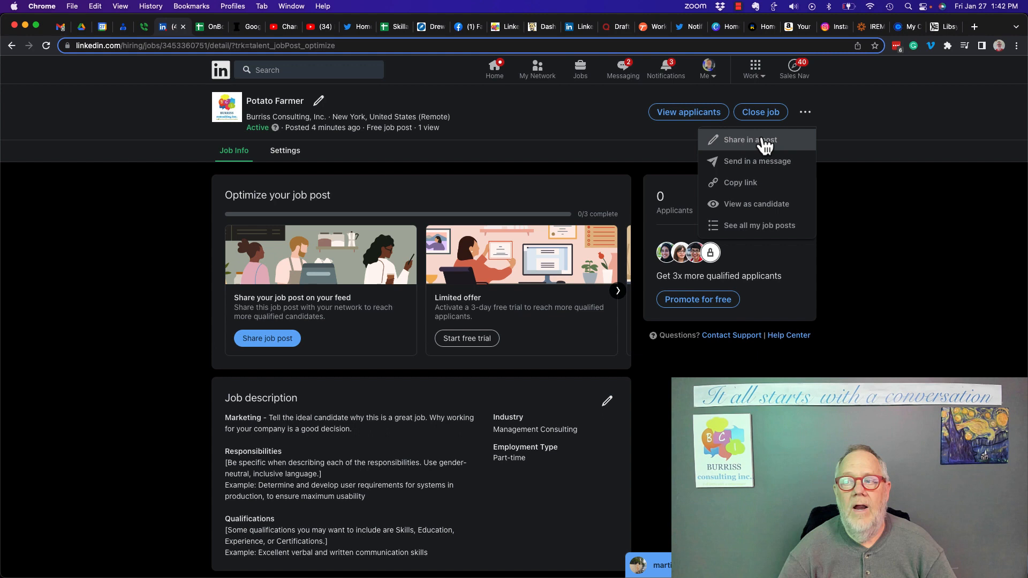
{"action": "mouse_move", "coordinate": [742, 204]}
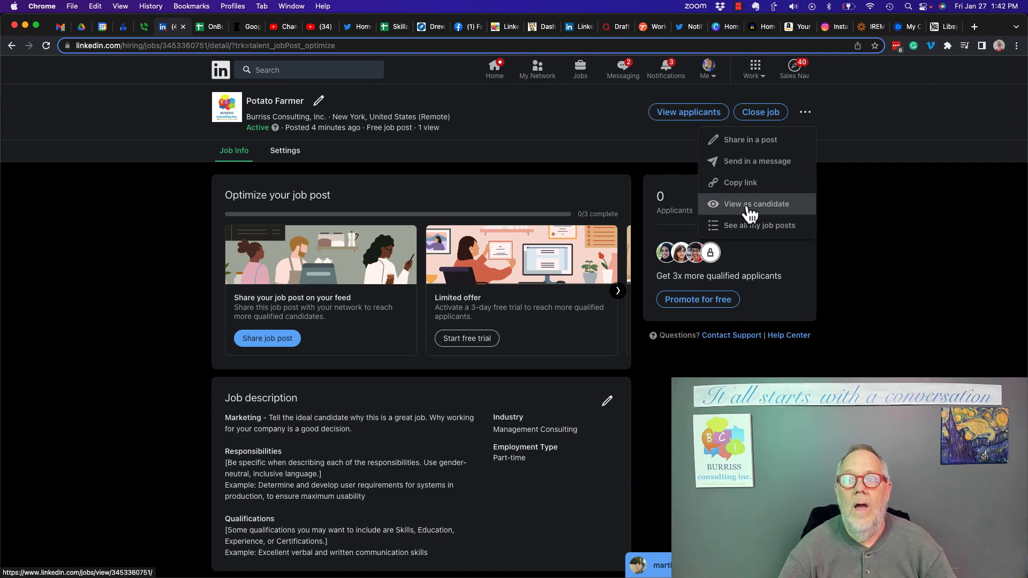
{"action": "mouse_move", "coordinate": [610, 145]}
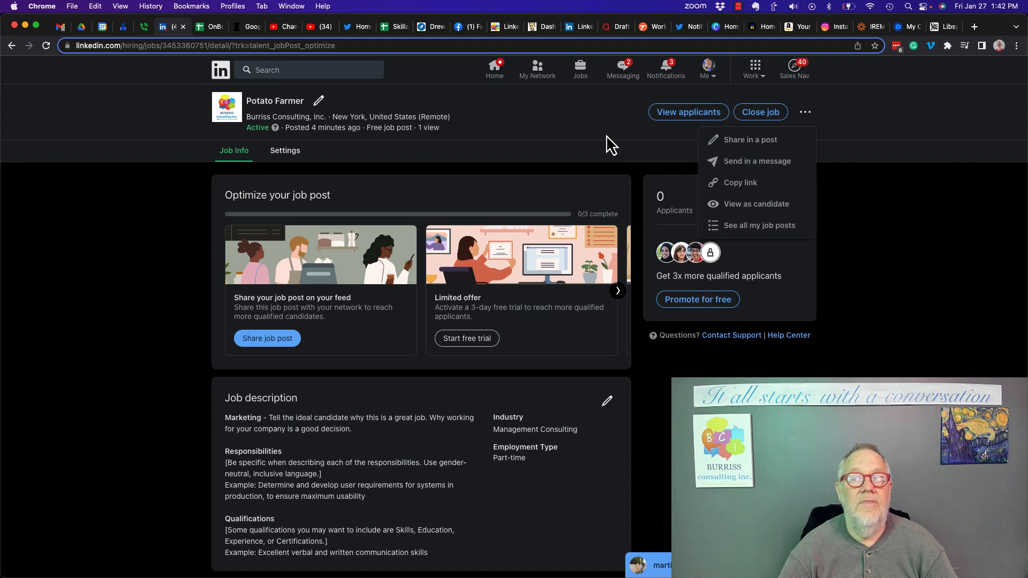
Step: Close the Potato Farmer job post and confirm in the dialog
{"action": "left_click", "coordinate": [759, 111]}
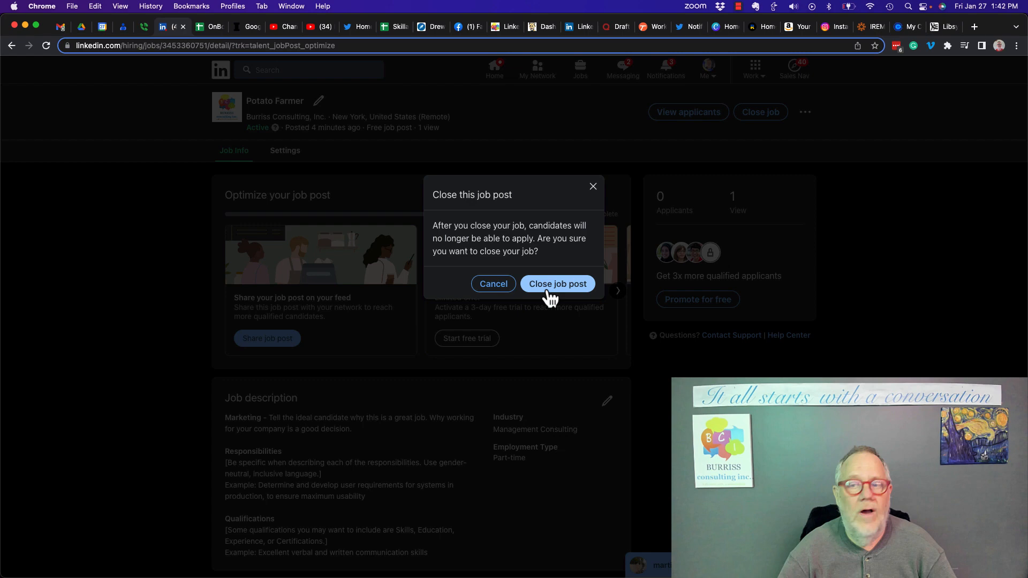
{"action": "left_click", "coordinate": [557, 284]}
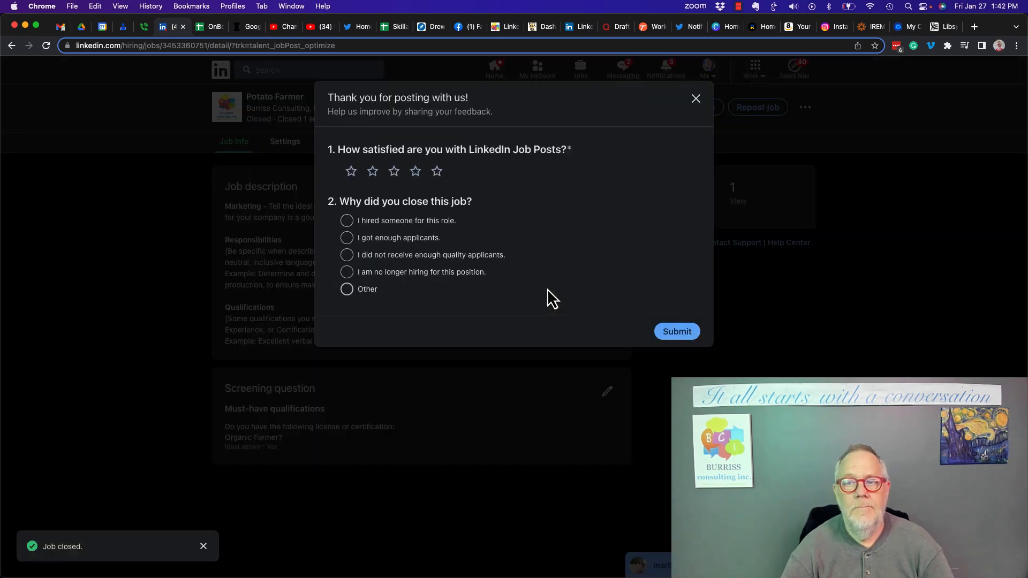
{"action": "mouse_move", "coordinate": [681, 202]}
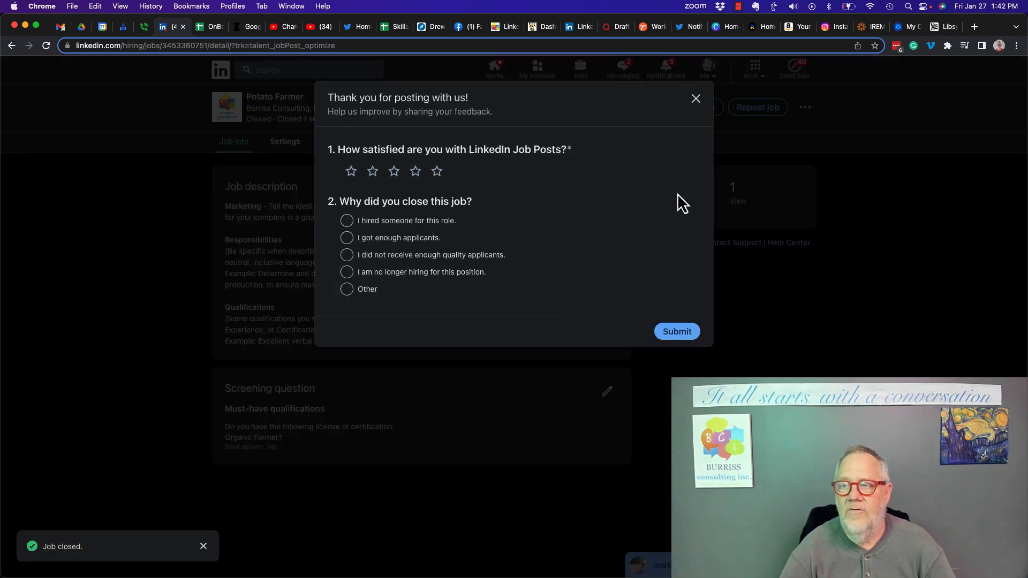